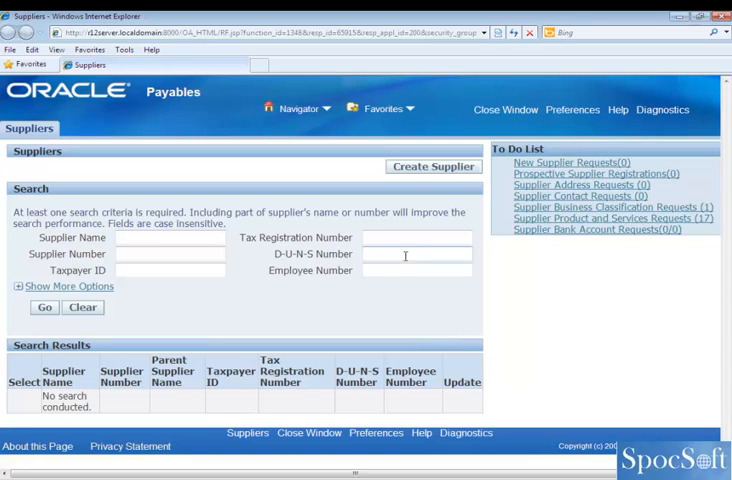
- Switch to the forms session and bring up the Responsibilities list
{"action": "left_click", "coordinate": [434, 166]}
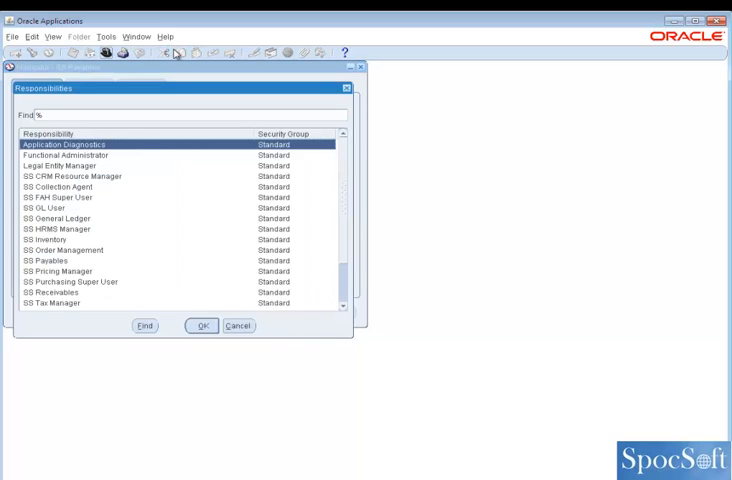
- Choose the System Administrator responsibility and bring up the Menus definition form
{"action": "left_click", "coordinate": [202, 324]}
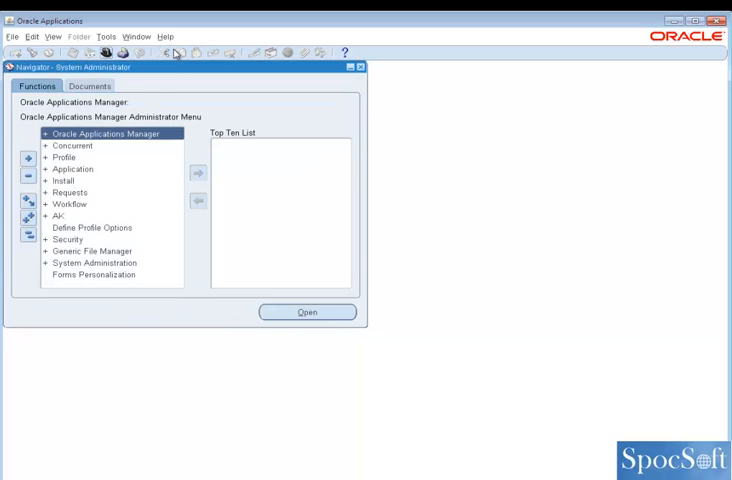
{"action": "left_click", "coordinate": [68, 168]}
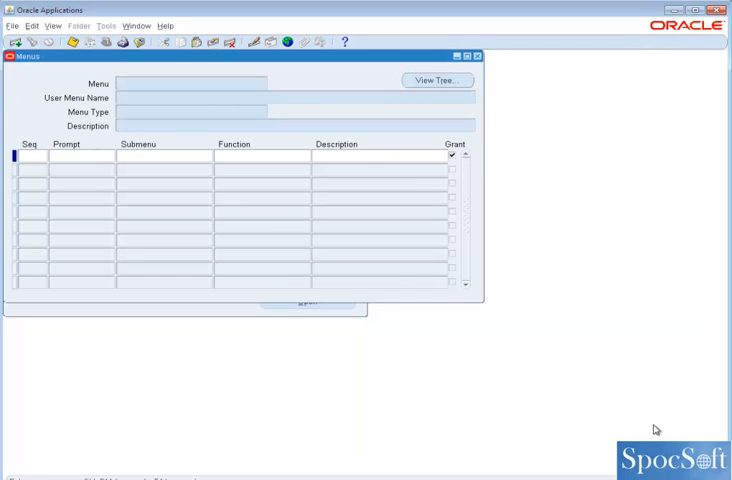
- Query the menu named 'Supplier Information Manager', correcting the misspelled 'Information'
{"action": "type", "text": "Supplier"}
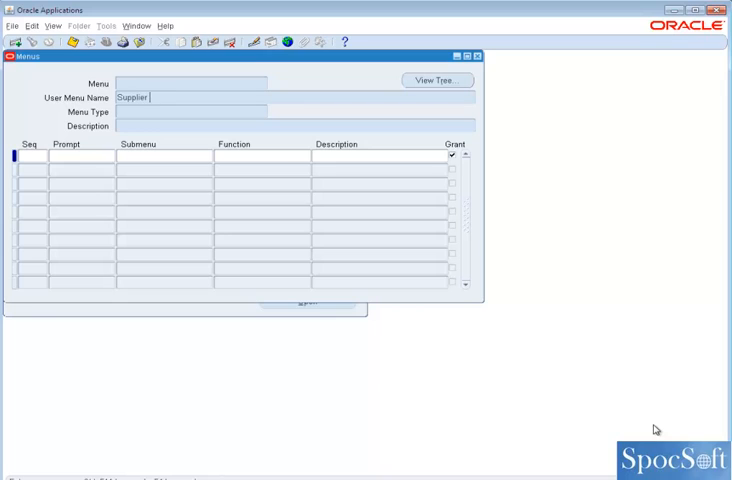
{"action": "type", "text": "Infomatino"}
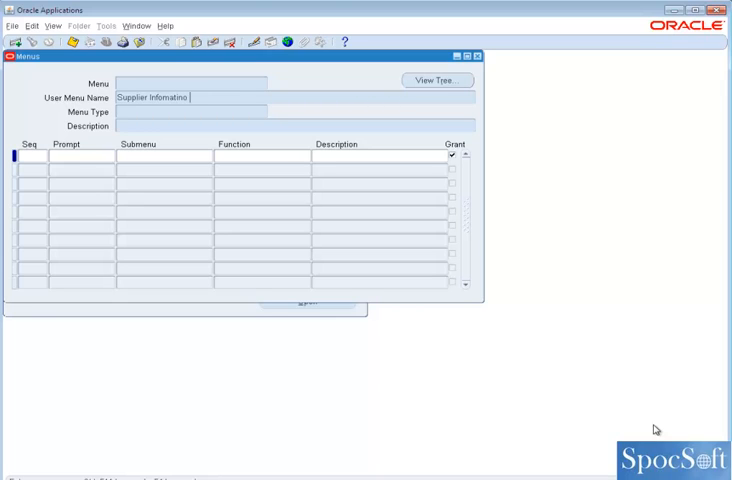
{"action": "key", "text": "BackSpace"}
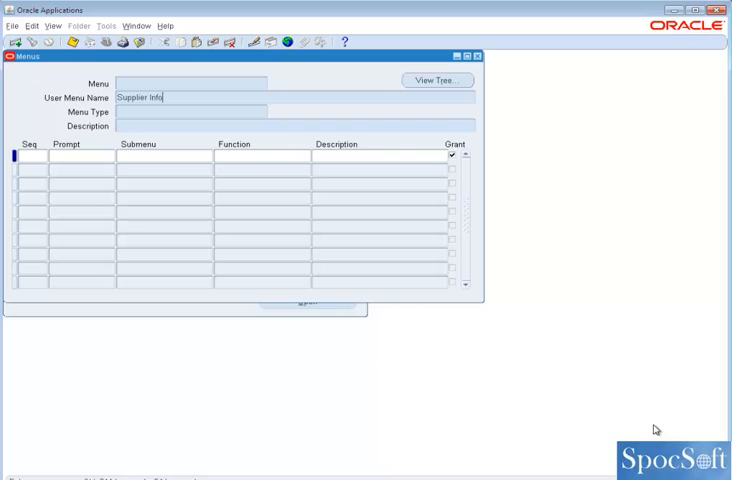
{"action": "type", "text": "rmation"}
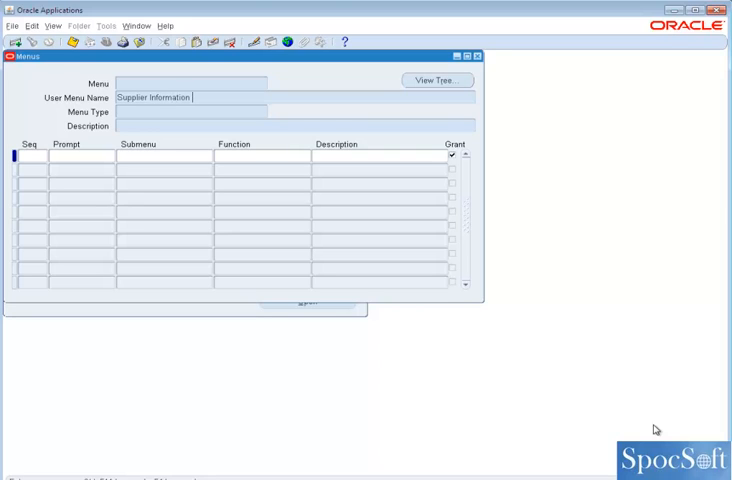
{"action": "type", "text": "Manager"}
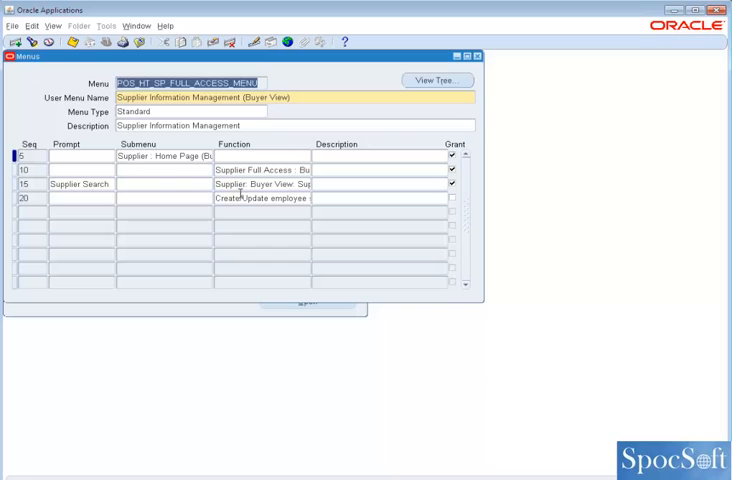
- Tick Grant on row 20 Create/Update employee, save, and accept the recompile notice
{"action": "left_click", "coordinate": [260, 200]}
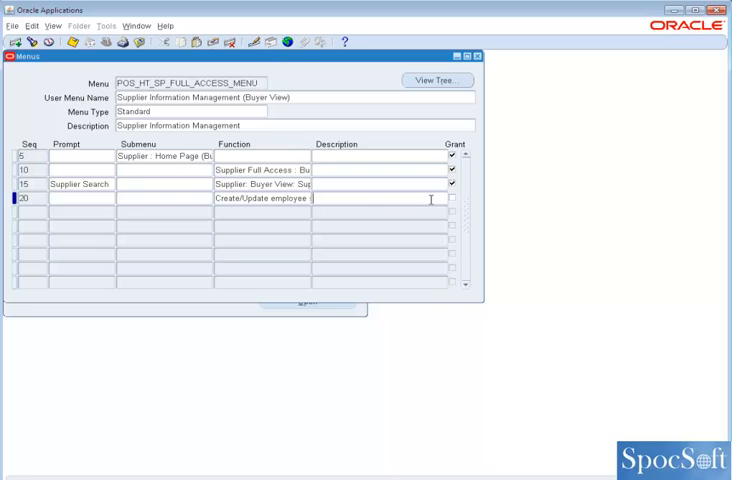
{"action": "mouse_move", "coordinate": [460, 204]}
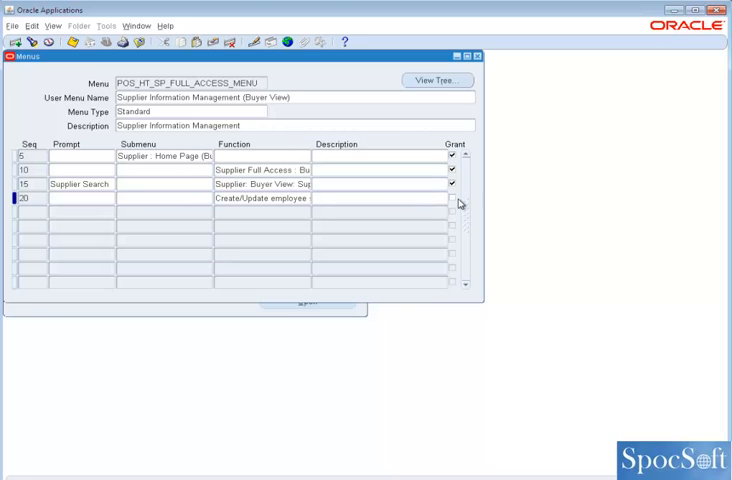
{"action": "left_click", "coordinate": [456, 198]}
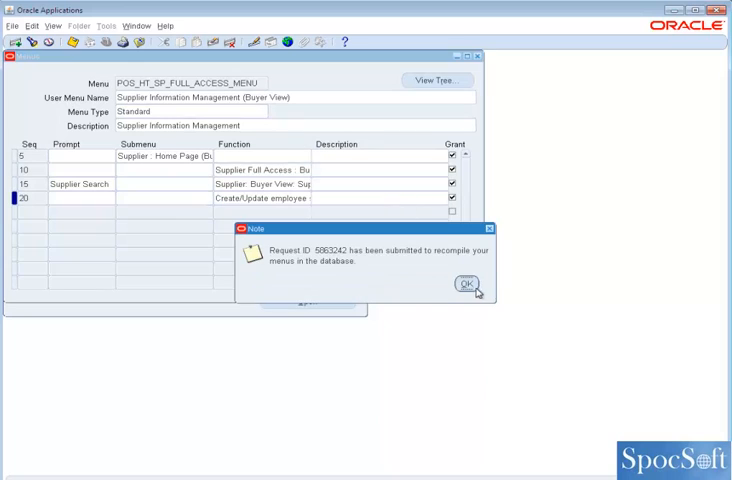
{"action": "left_click", "coordinate": [468, 286]}
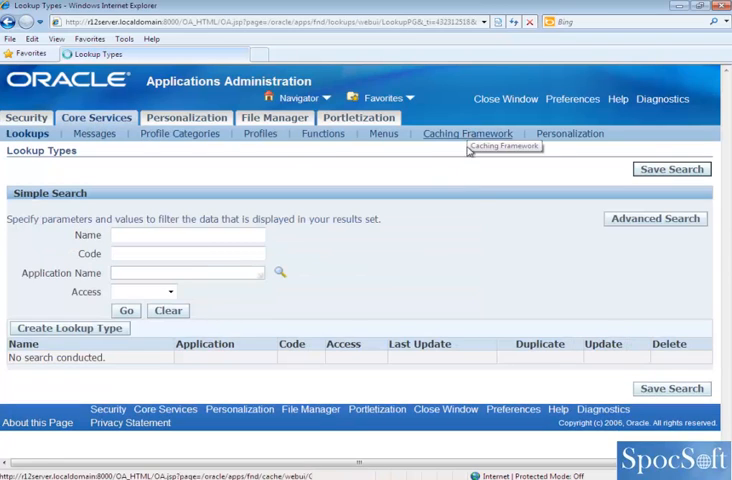
- From Caching Framework > Global Configuration, clear all caches across the mid-tiers and confirm Yes
{"action": "left_click", "coordinate": [466, 132]}
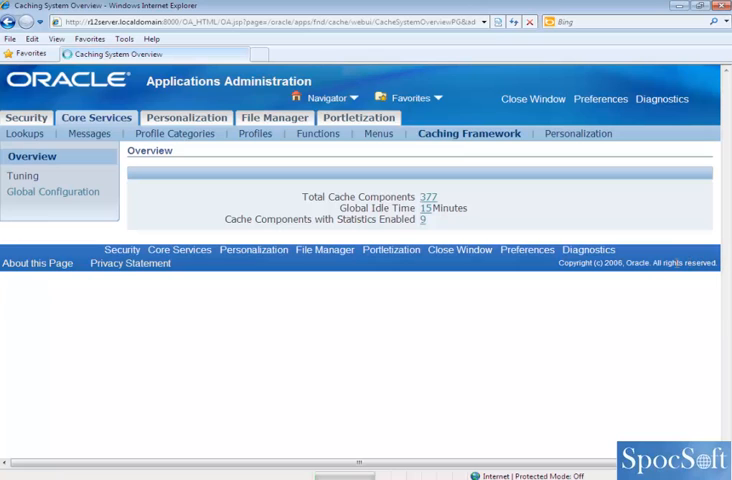
{"action": "left_click", "coordinate": [44, 192]}
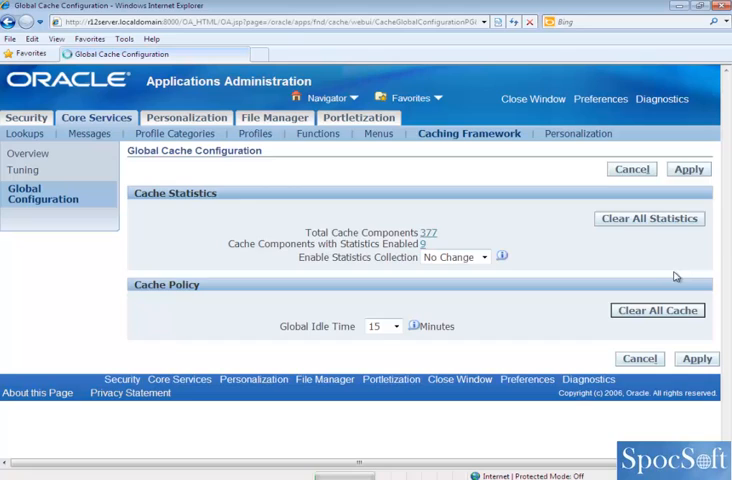
{"action": "left_click", "coordinate": [656, 310]}
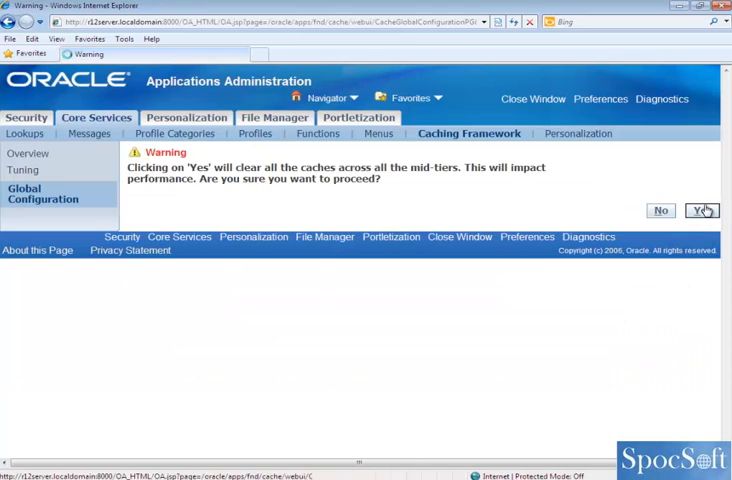
{"action": "mouse_move", "coordinate": [676, 330]}
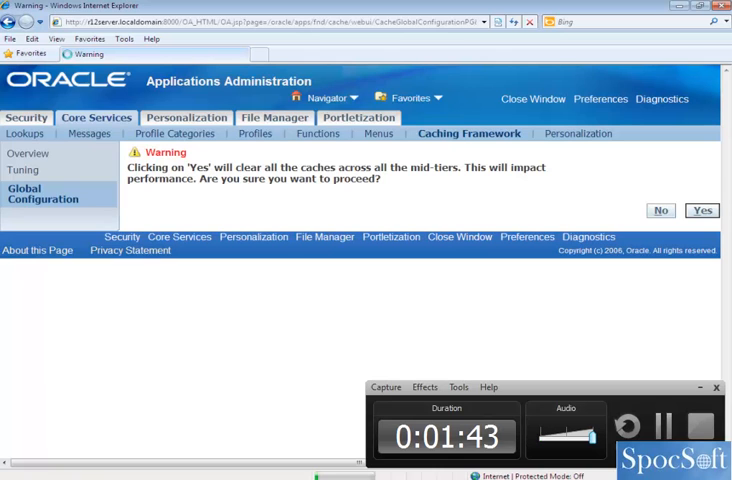
{"action": "left_click", "coordinate": [702, 210]}
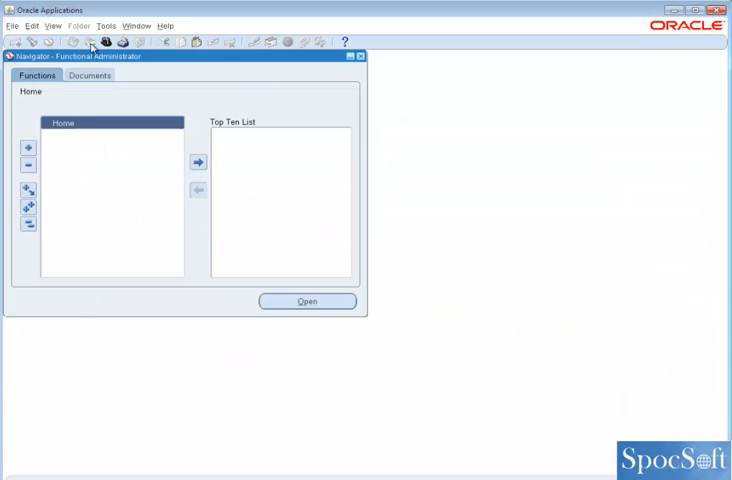
- Switch to the GS Payables responsibility and launch Suppliers > Entry
{"action": "left_click", "coordinate": [110, 40]}
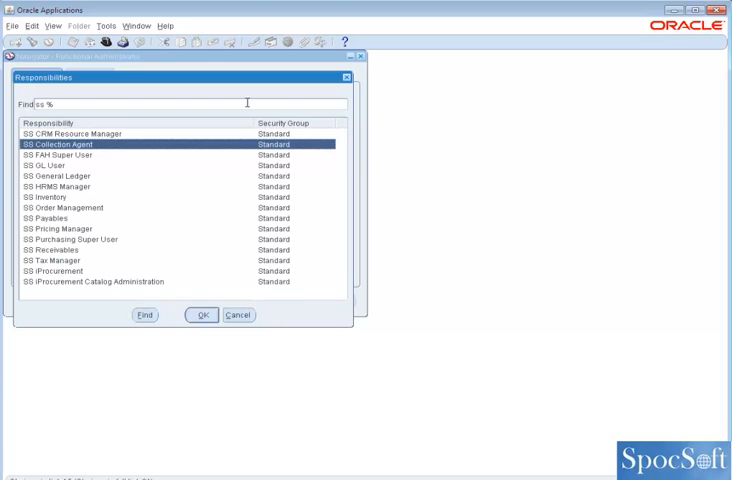
{"action": "left_click", "coordinate": [200, 316]}
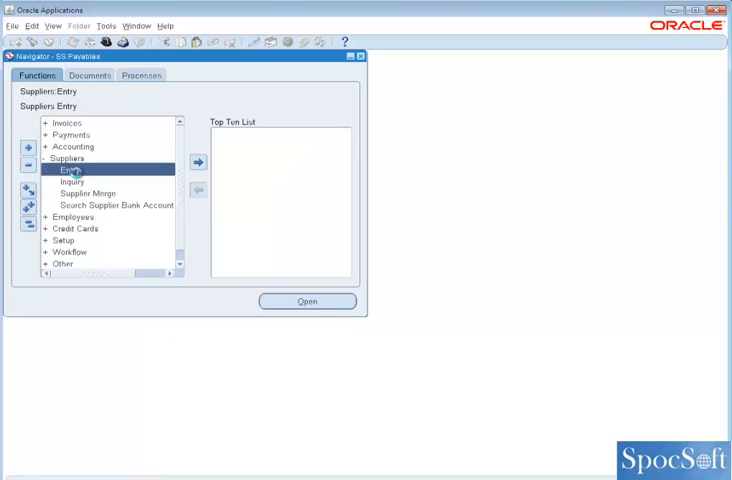
{"action": "double_click", "coordinate": [72, 168]}
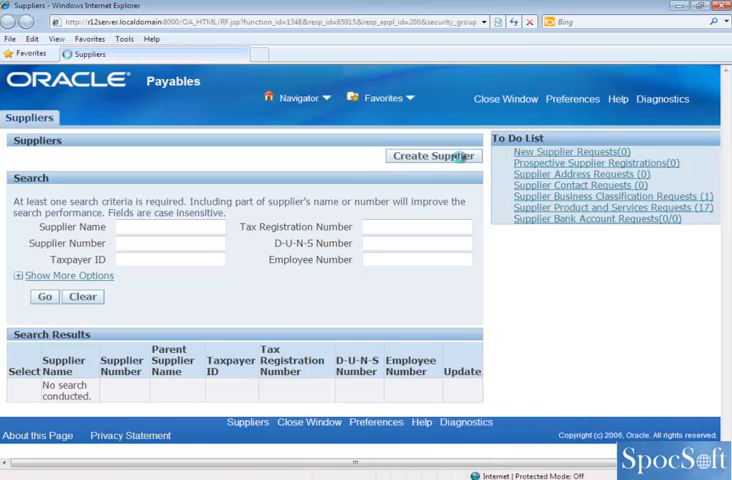
- Create a supplier with type 'Supplier used to process expense payments to internal employees'
{"action": "left_click", "coordinate": [434, 156]}
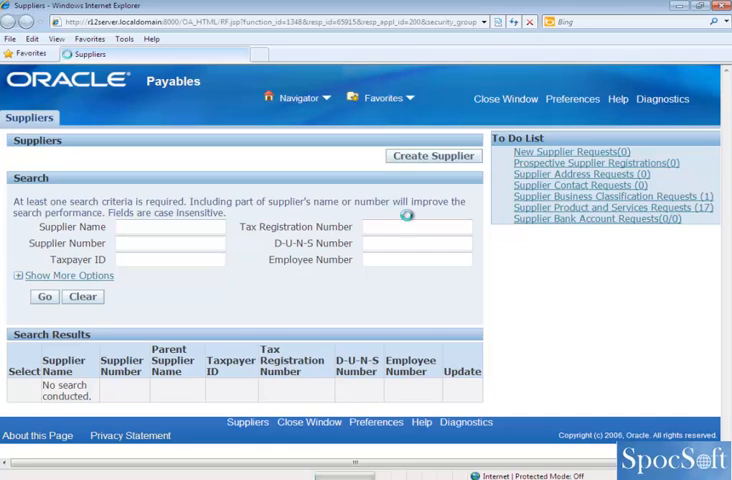
{"action": "left_click", "coordinate": [432, 156]}
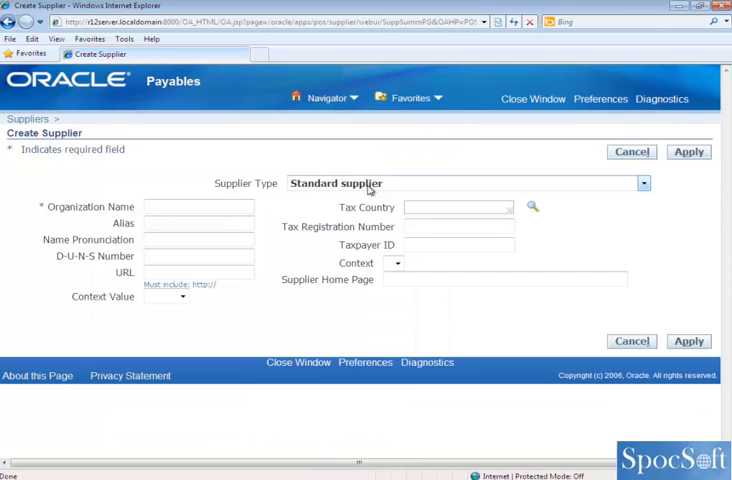
{"action": "left_click", "coordinate": [642, 184]}
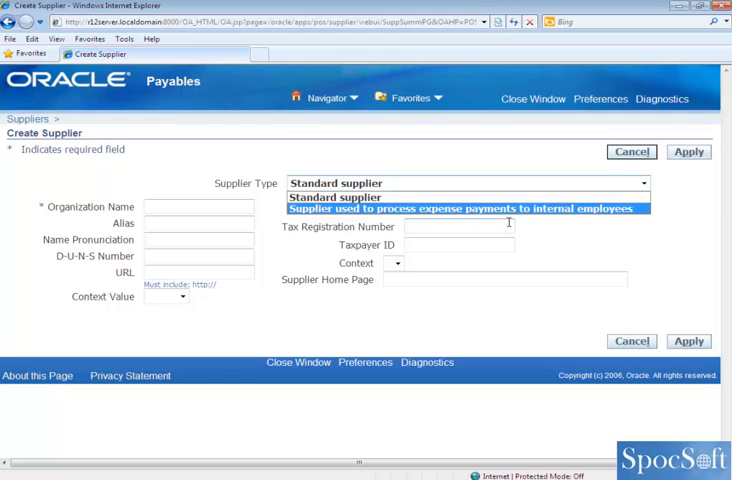
{"action": "mouse_move", "coordinate": [570, 232]}
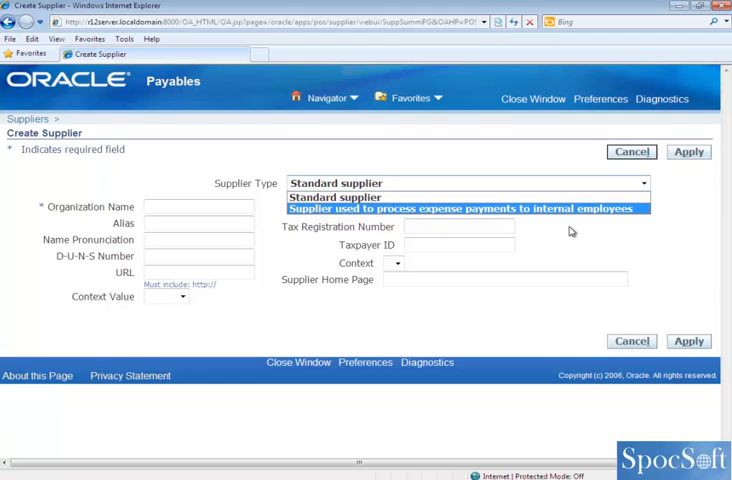
{"action": "left_click", "coordinate": [460, 208]}
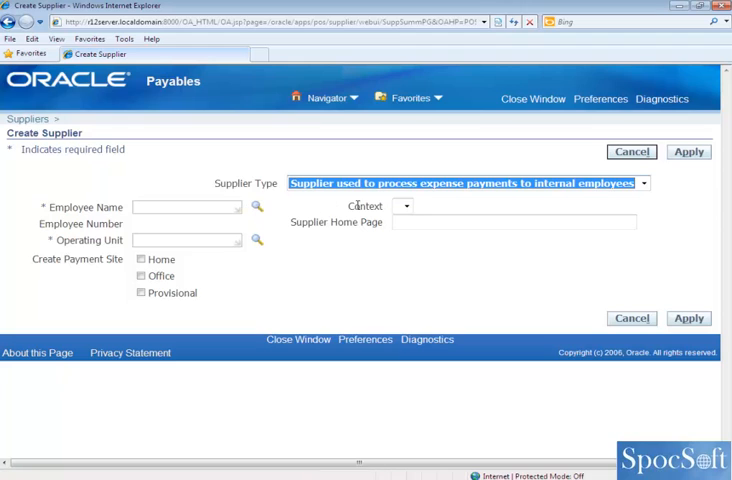